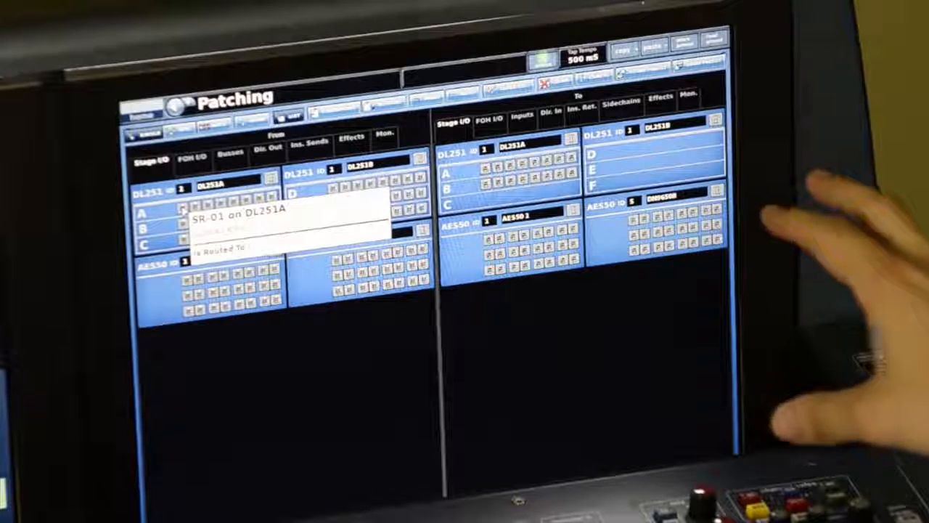
{"action": "mouse_move", "coordinate": [835, 290]}
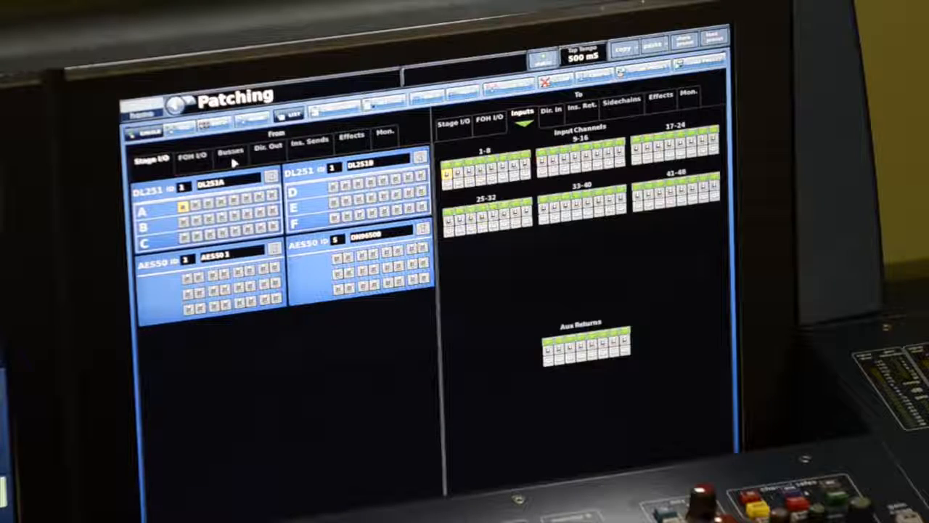
Step: List aux sends, matrices and master outputs as patch sources via the Busses tab
{"action": "left_click", "coordinate": [230, 154]}
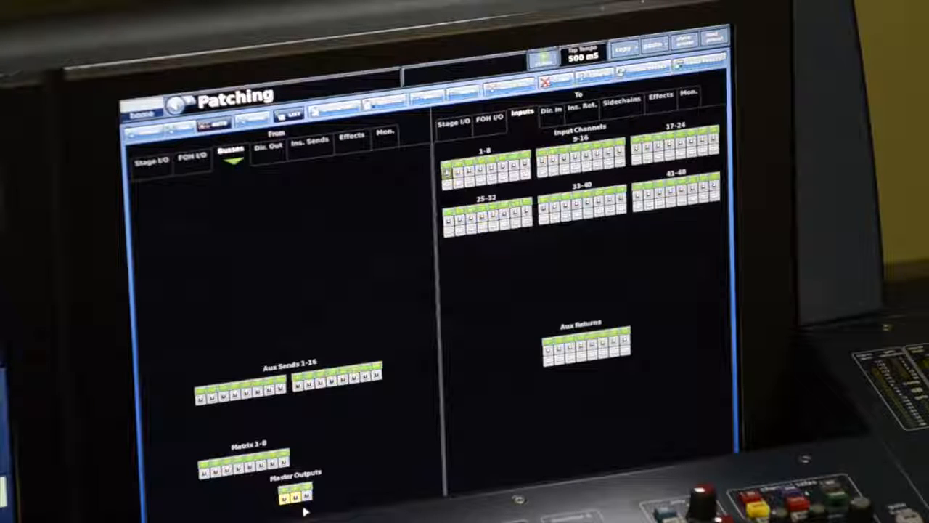
{"action": "mouse_move", "coordinate": [337, 347]}
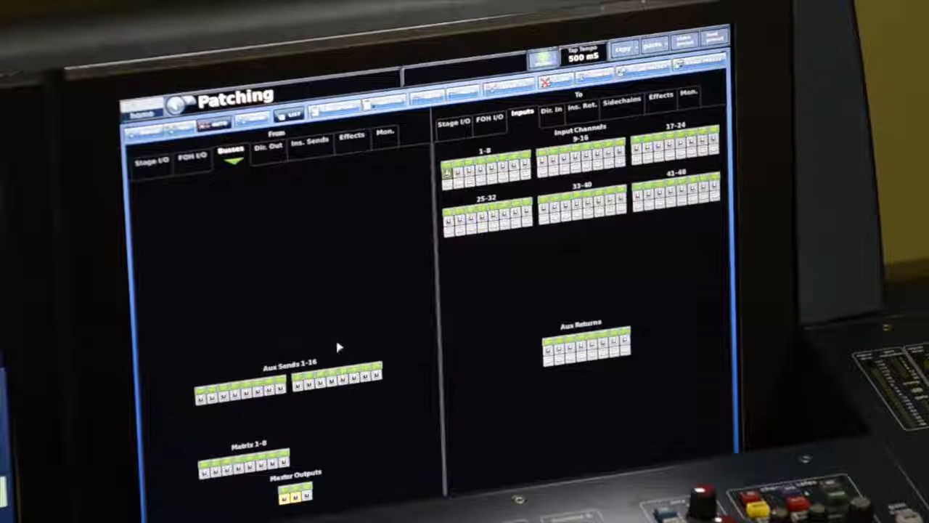
{"action": "mouse_move", "coordinate": [486, 281]}
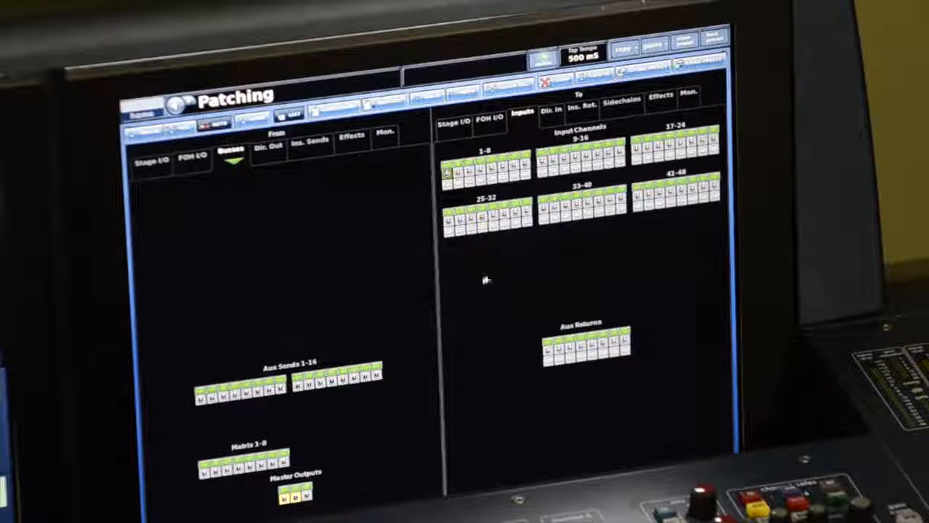
{"action": "mouse_move", "coordinate": [469, 138]}
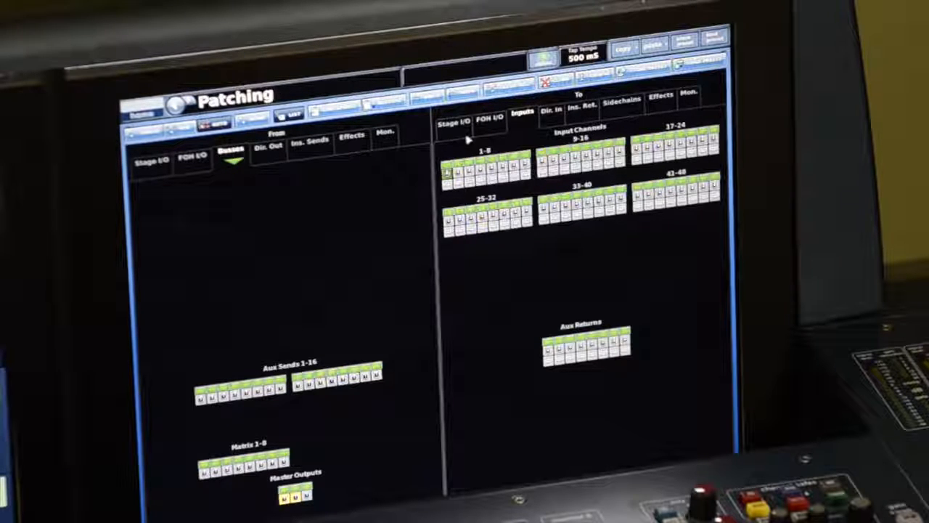
Step: Show the DL251A stage box outputs as patch destinations under To: Stage I/O
{"action": "left_click", "coordinate": [455, 119]}
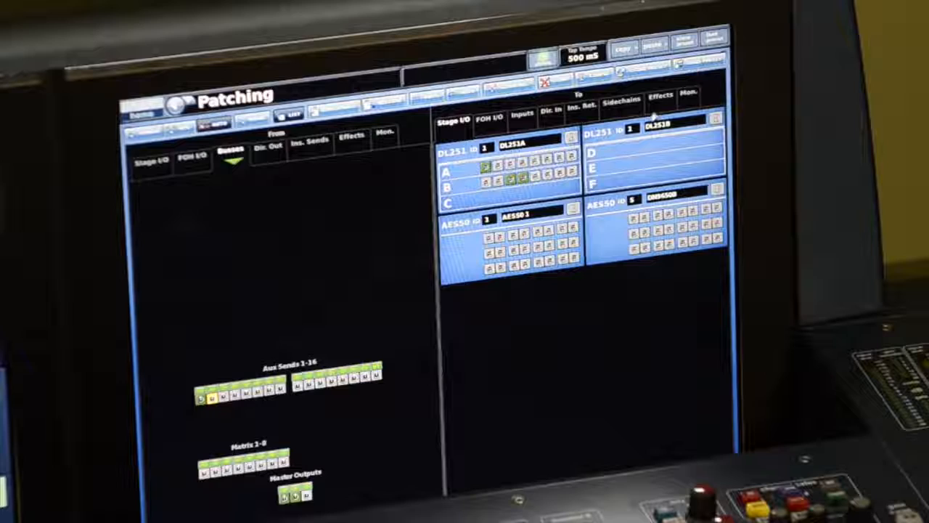
Step: Show the effects units as patch destinations under To: Effects
{"action": "left_click", "coordinate": [660, 98]}
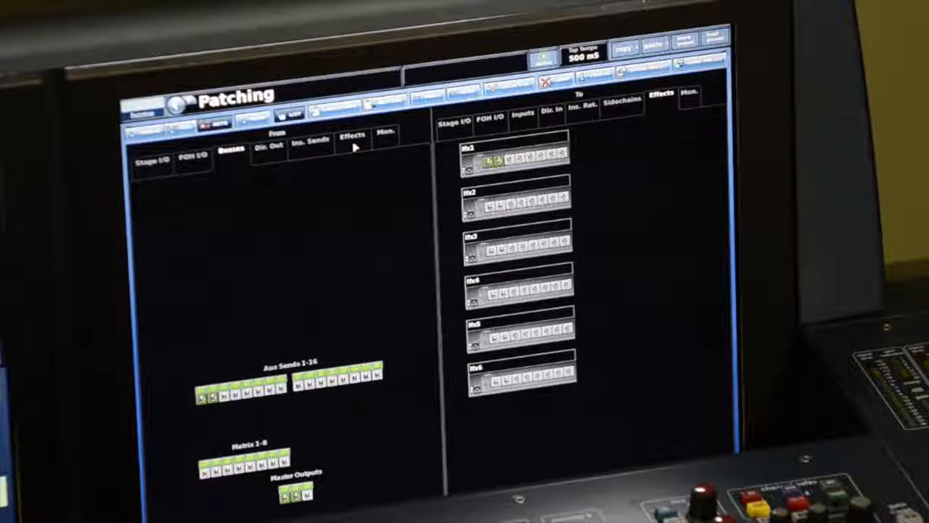
Step: List effects units as sources with input channels and aux returns as destinations
{"action": "left_click", "coordinate": [351, 137]}
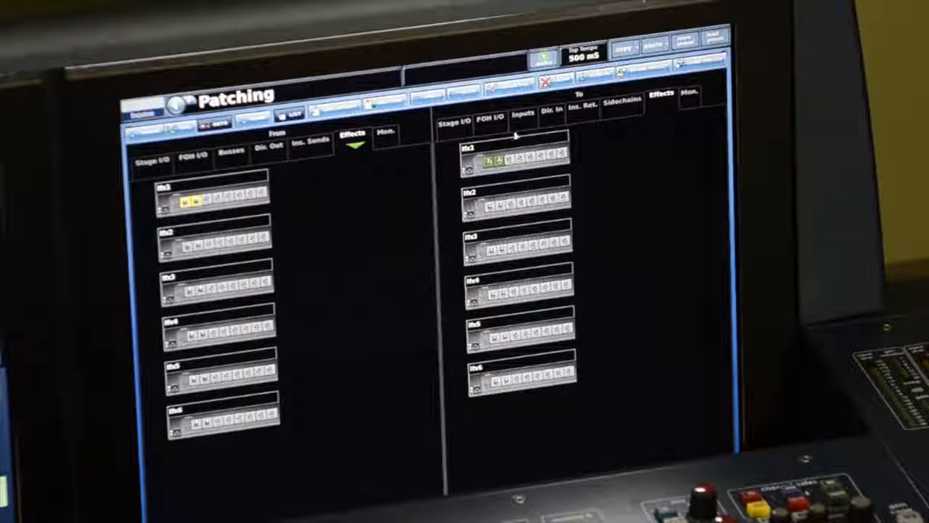
{"action": "left_click", "coordinate": [521, 113]}
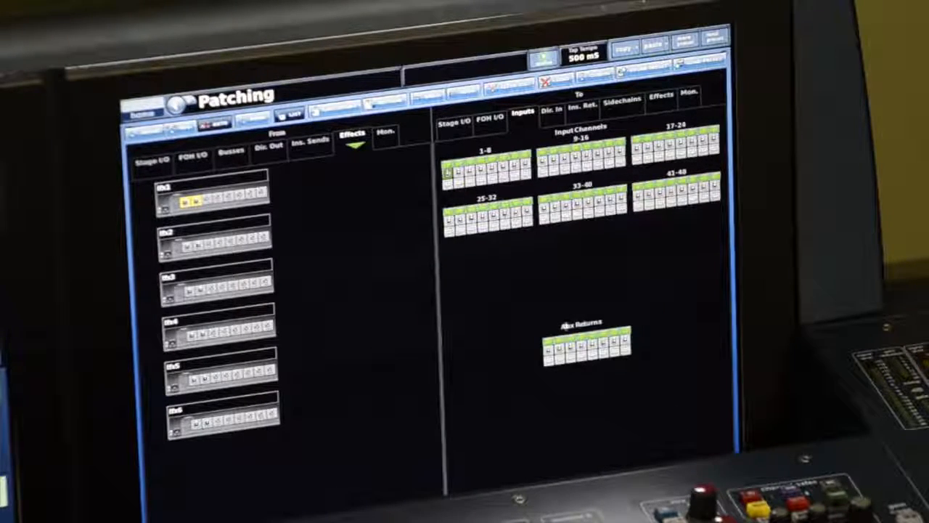
{"action": "left_click", "coordinate": [559, 341]}
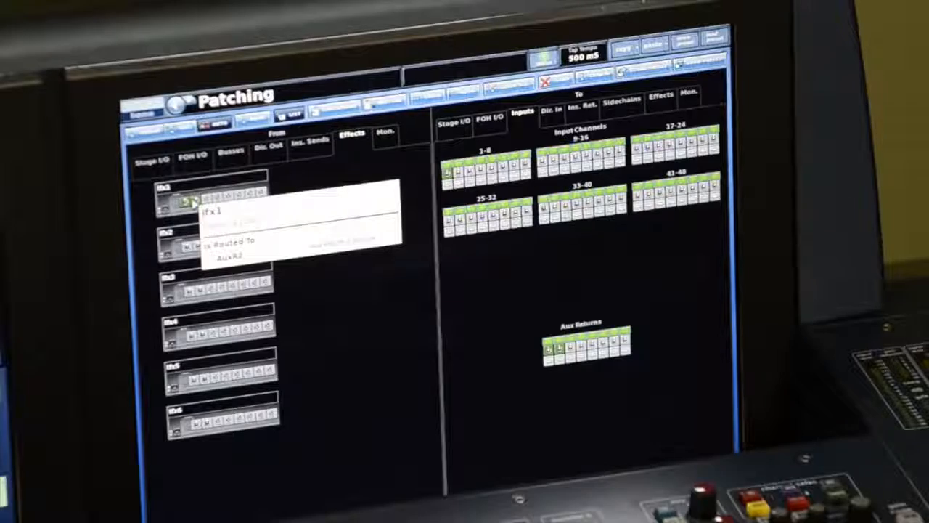
Step: Show the stage box inputs as patch sources again under From: Stage I/O
{"action": "left_click", "coordinate": [152, 160]}
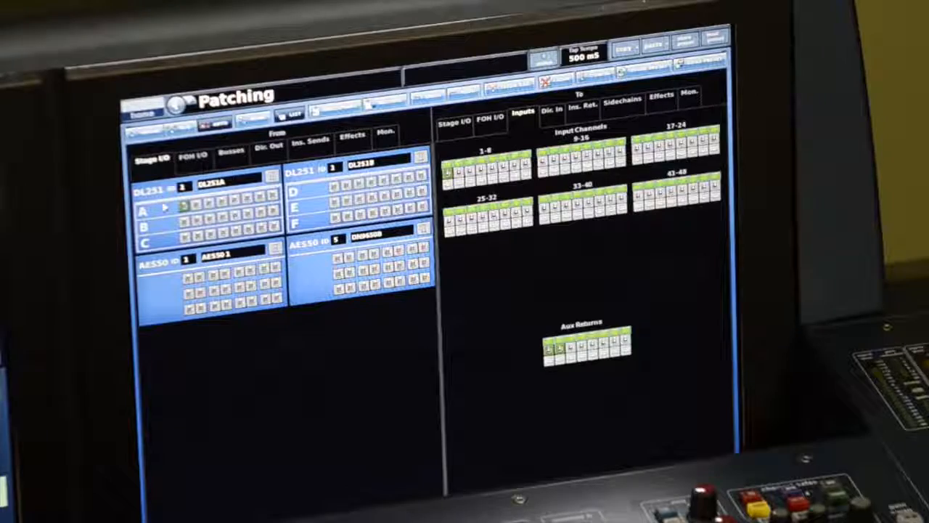